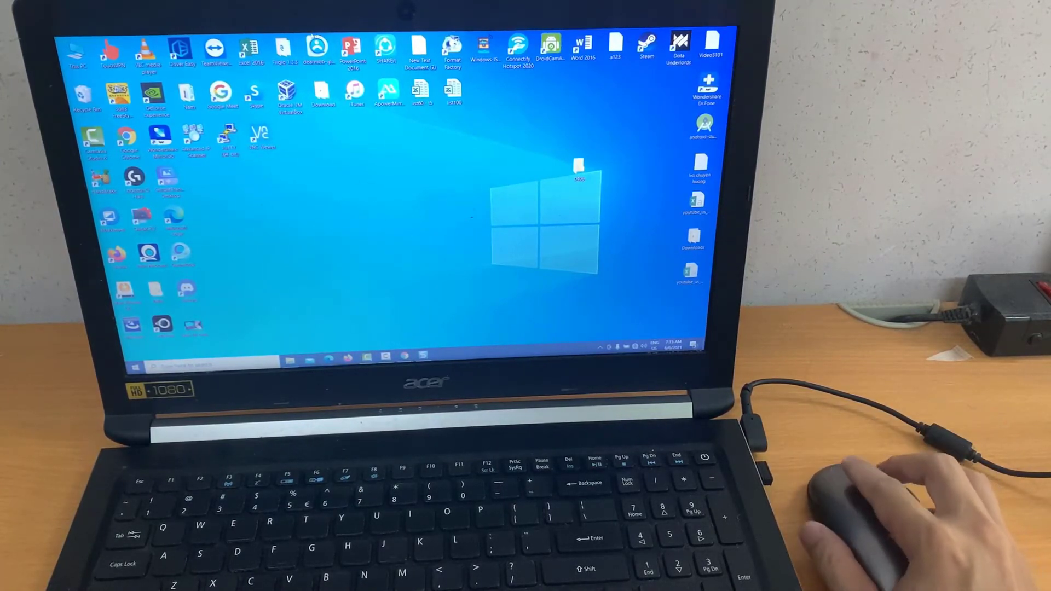
- Right-click an empty desktop area so the context menu confirms the wireless mouse works
{"action": "right_click", "coordinate": [296, 184]}
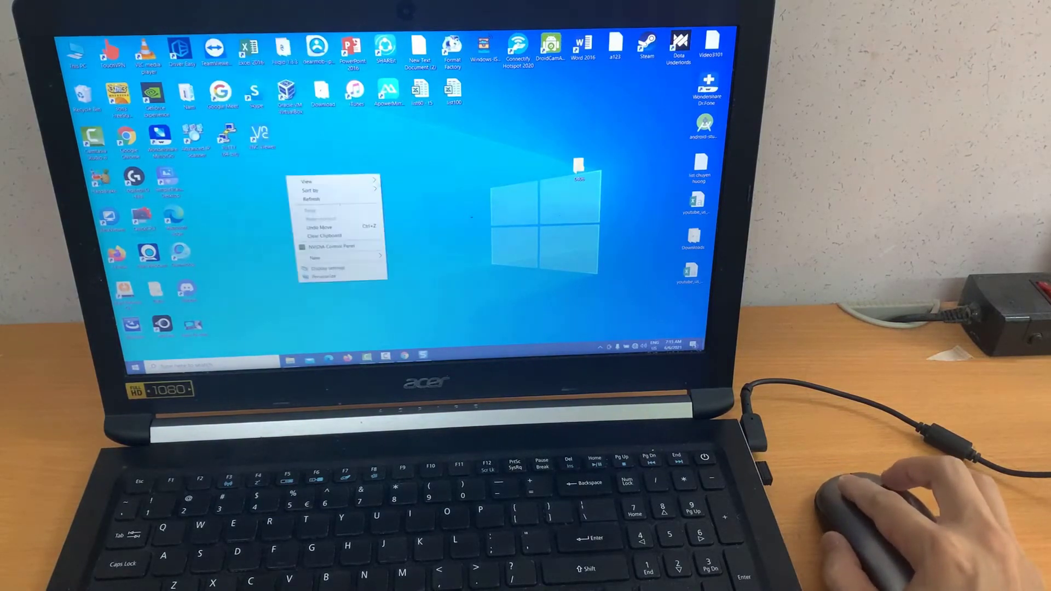